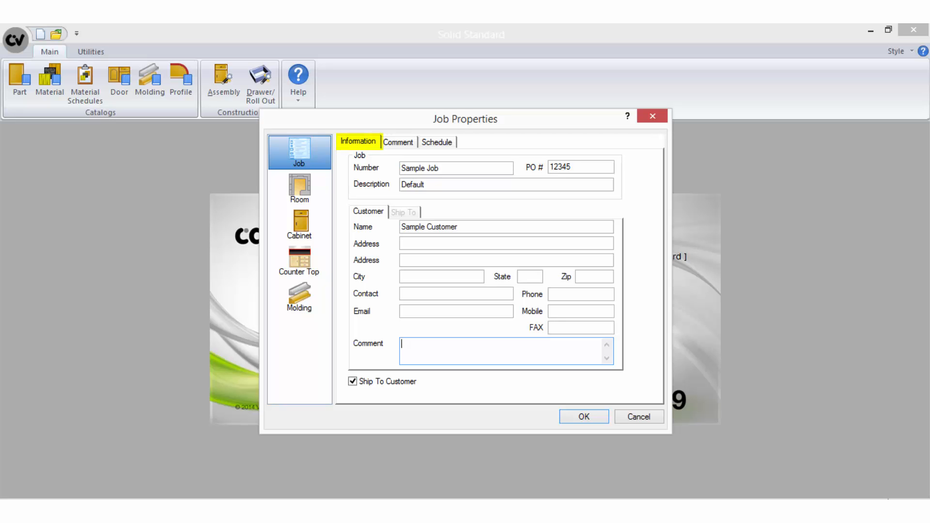
Review the job's Information and Comment details, then move to Room 1's General settings.
click(456, 167)
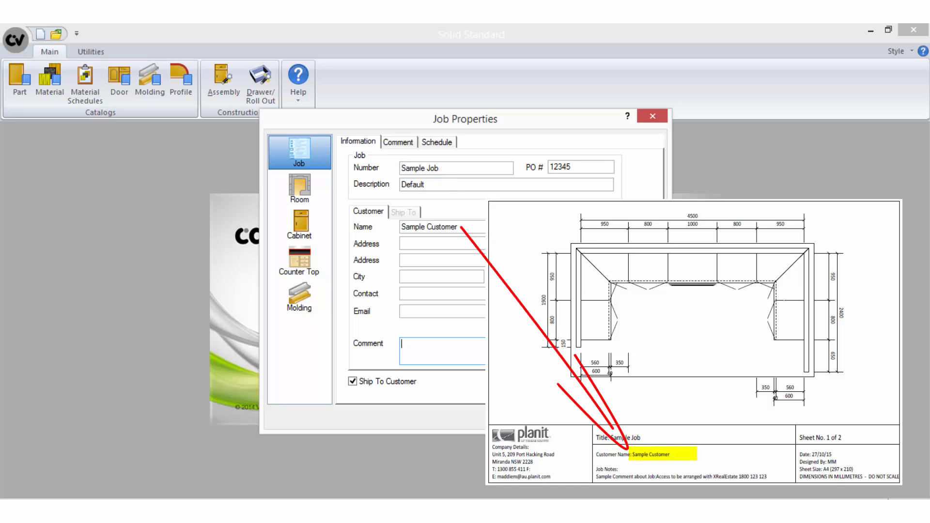
click(399, 141)
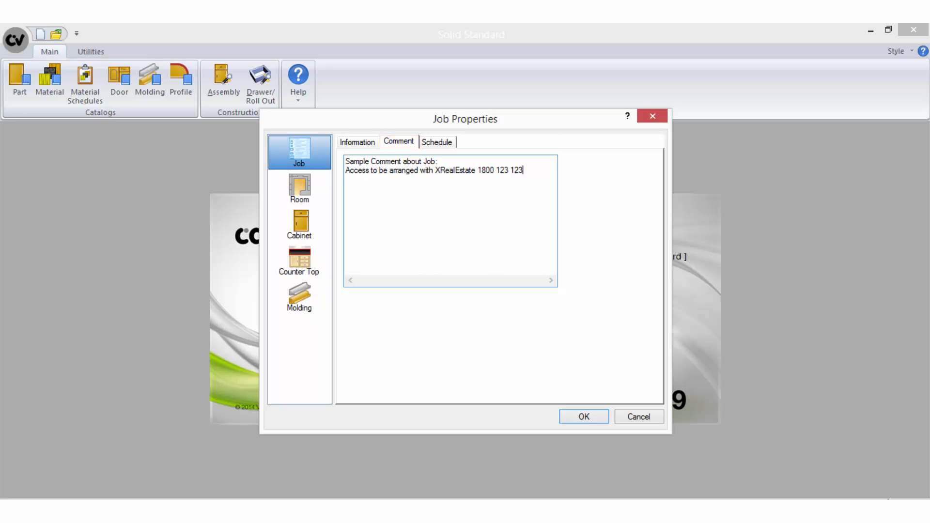
click(437, 141)
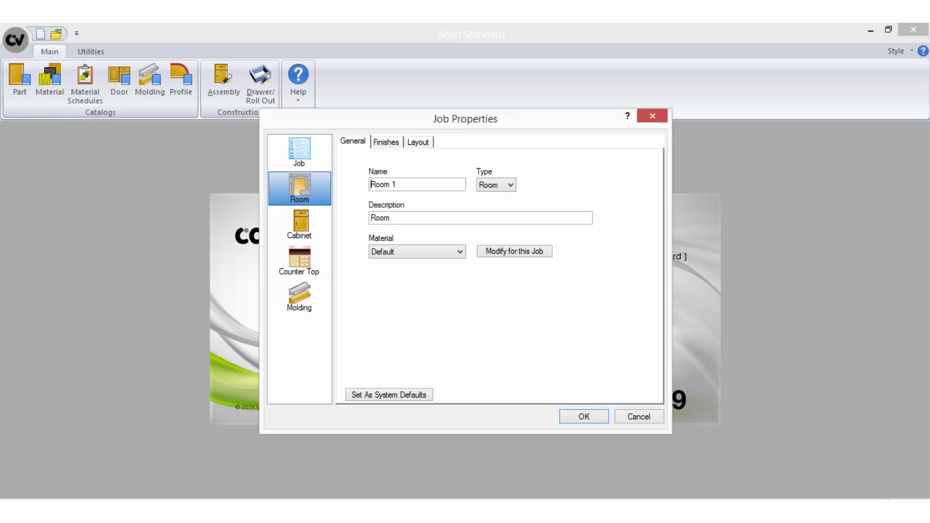
click(352, 142)
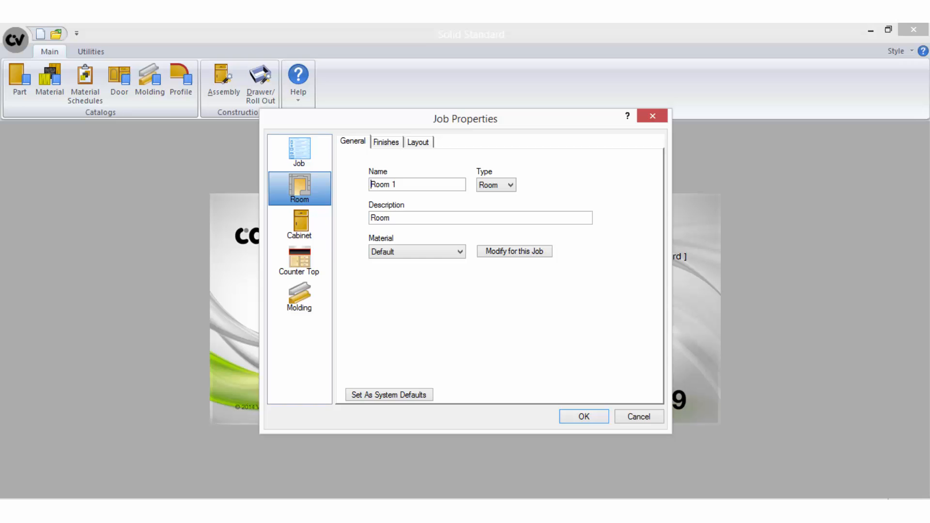
Review Room 1's finishes (System White interior, Oak exterior) and its wall layout (100 thick, 2400 high, 300 soffit).
click(386, 142)
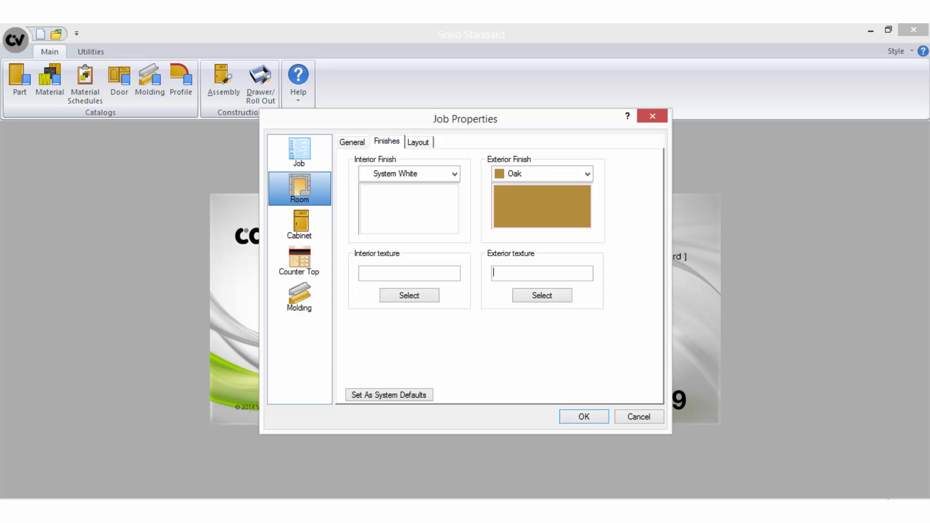
click(419, 142)
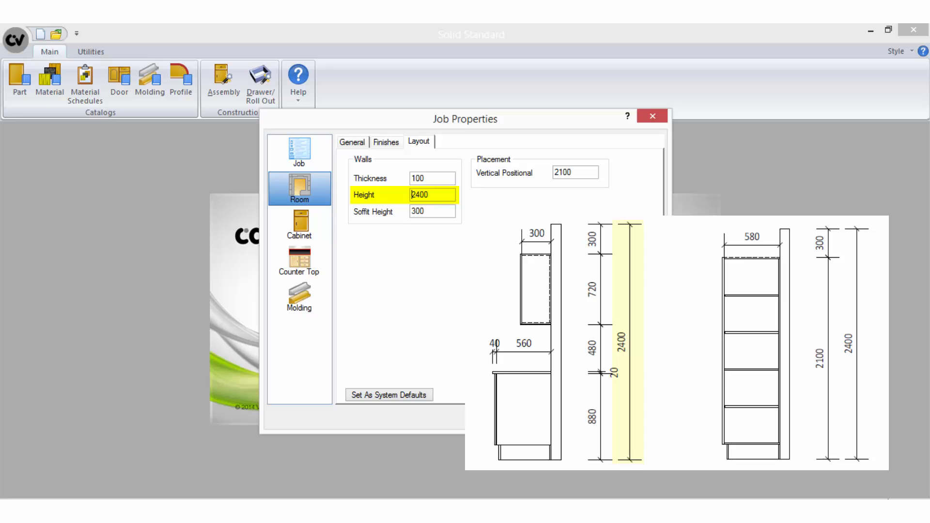
Check the wall height 2400 and vertical positional 2100, then move to the Cabinet construction settings.
click(432, 211)
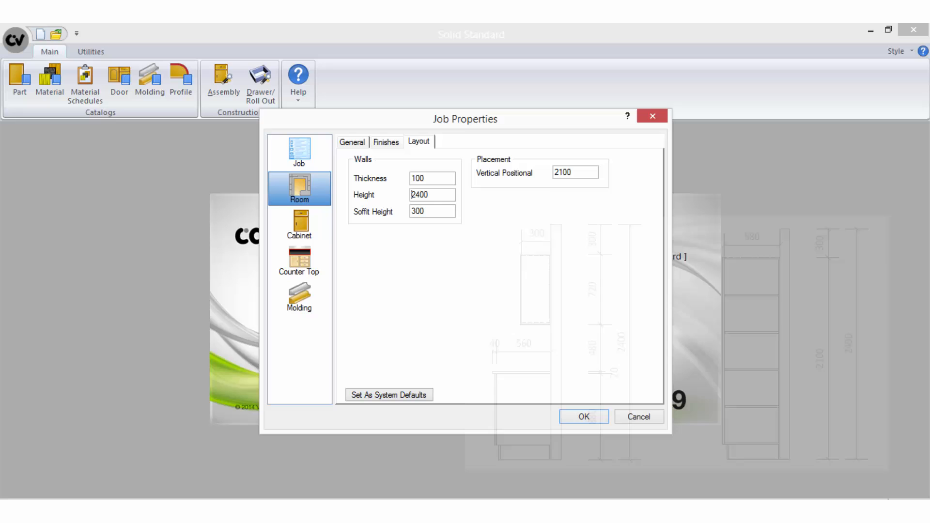
click(574, 173)
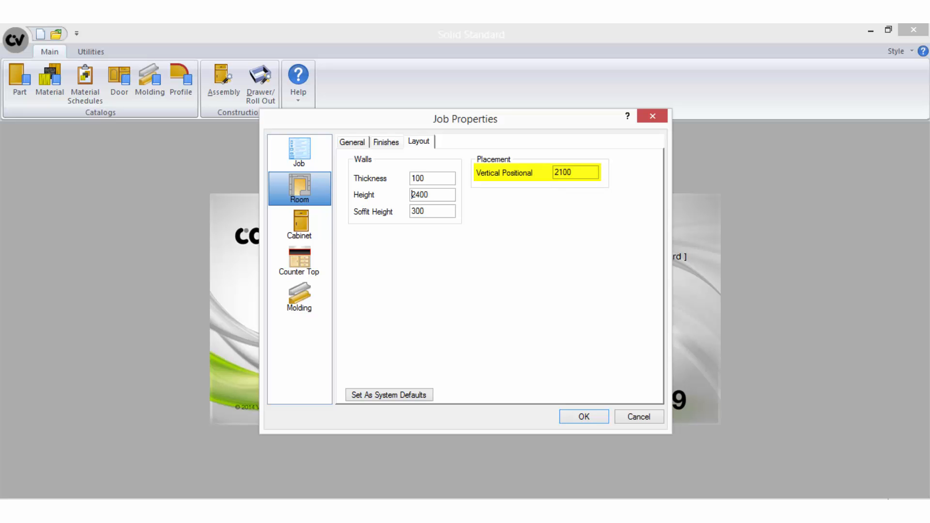
click(300, 225)
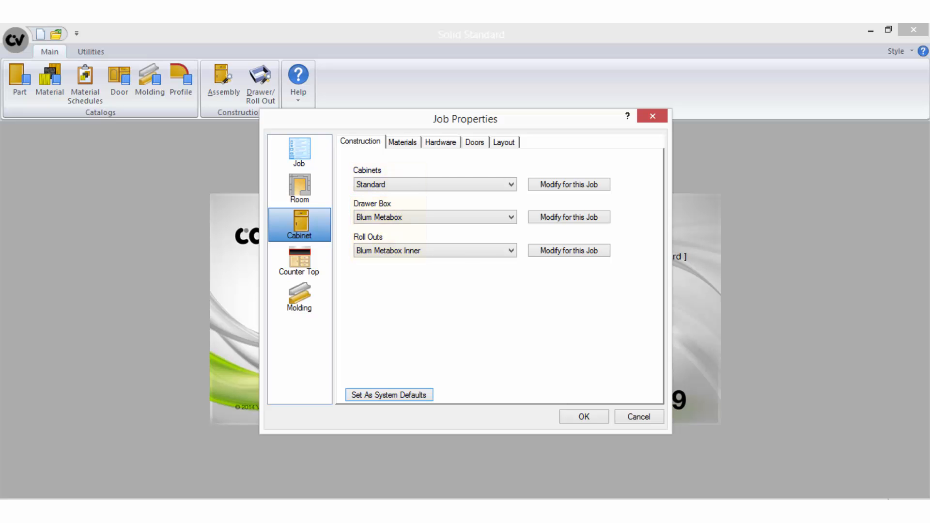
Review the cabinet material schedules: INT and EXP CP1 16mm 1mm Edge, 16mm White drawers.
click(402, 141)
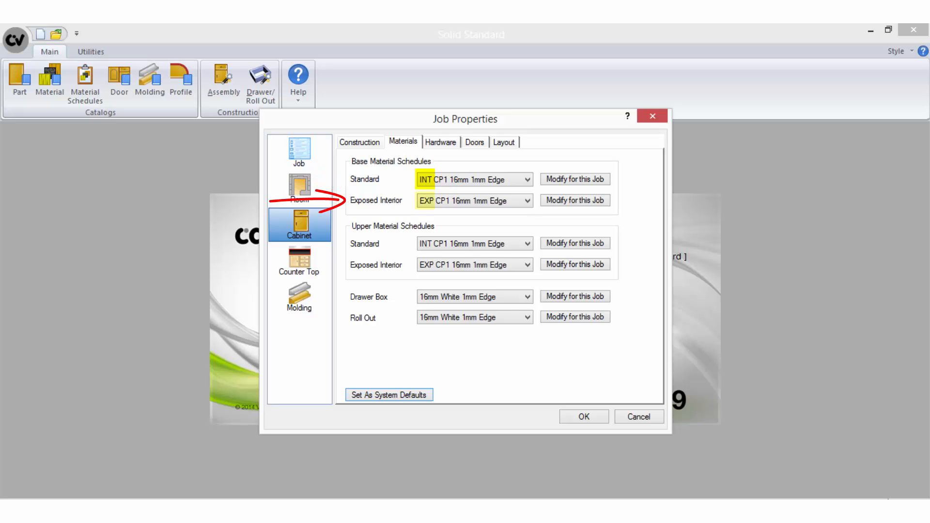
click(468, 199)
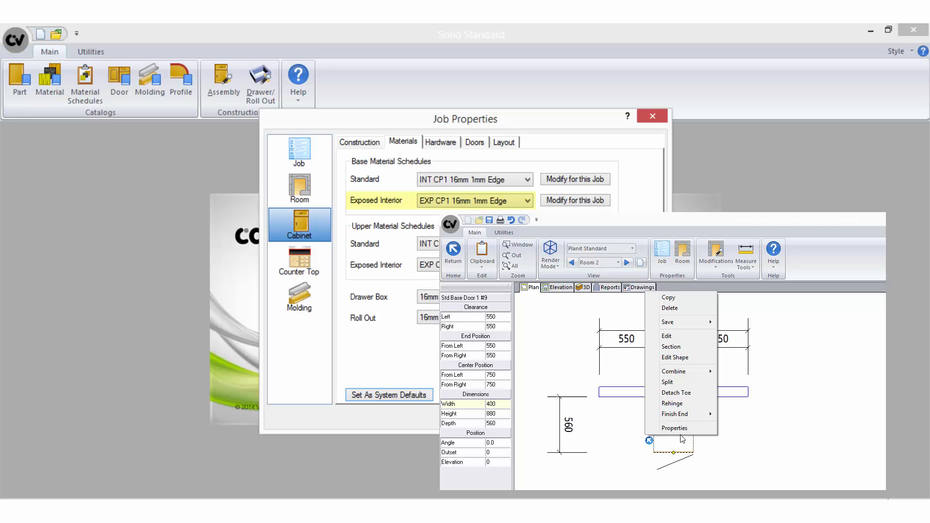
click(674, 428)
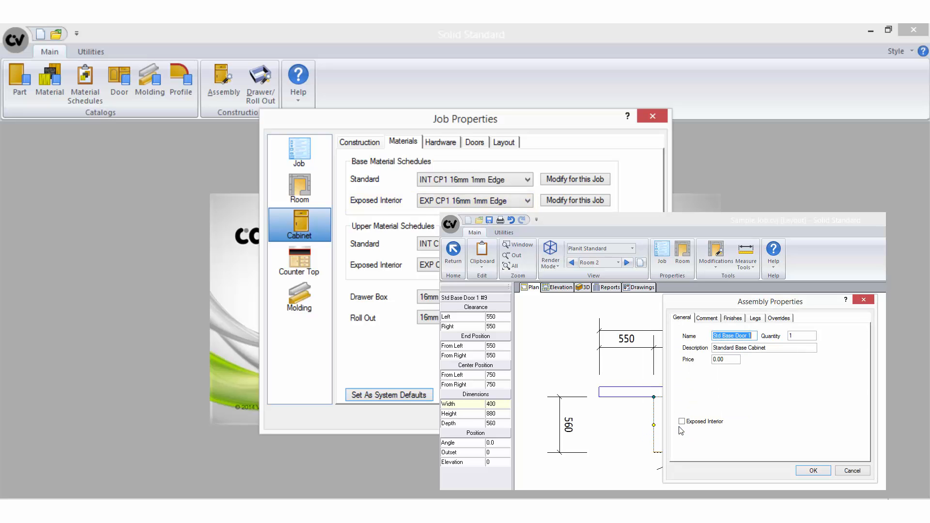
click(682, 421)
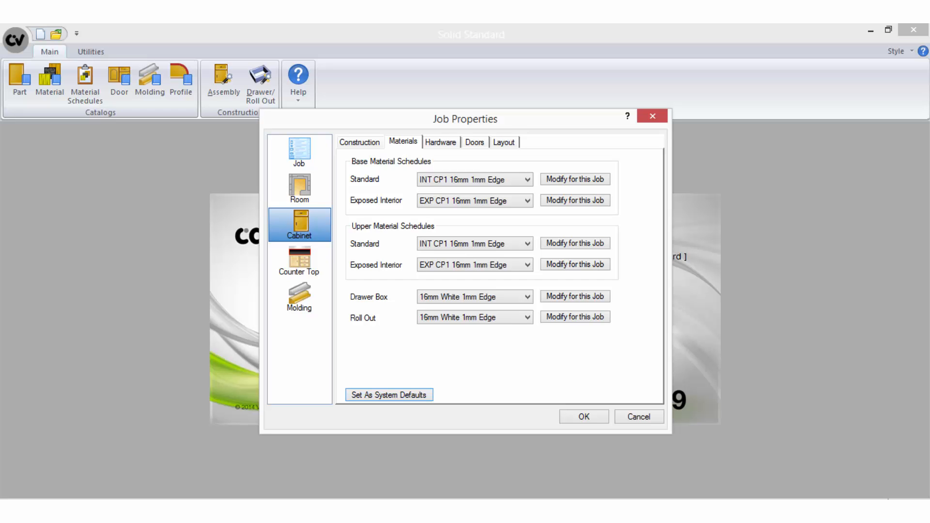
Review the cabinet hardware schedules: 128mm Handle pulls, Blum Metabox guides, Blum Hinge, Sliding Door Rail.
click(441, 141)
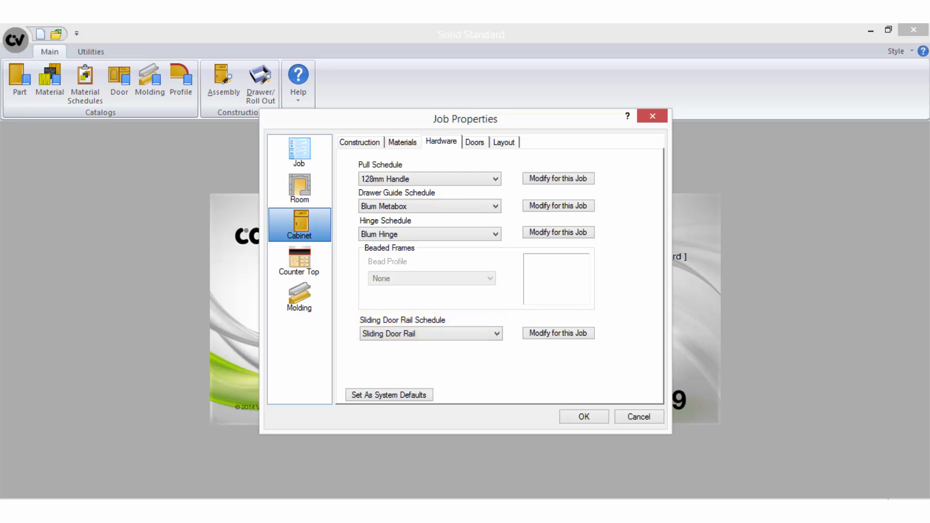
click(474, 141)
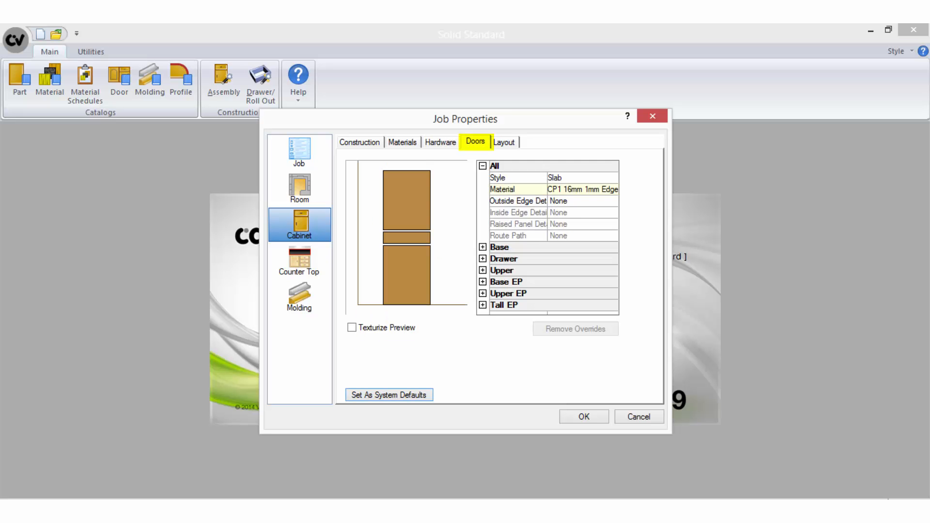
click(516, 178)
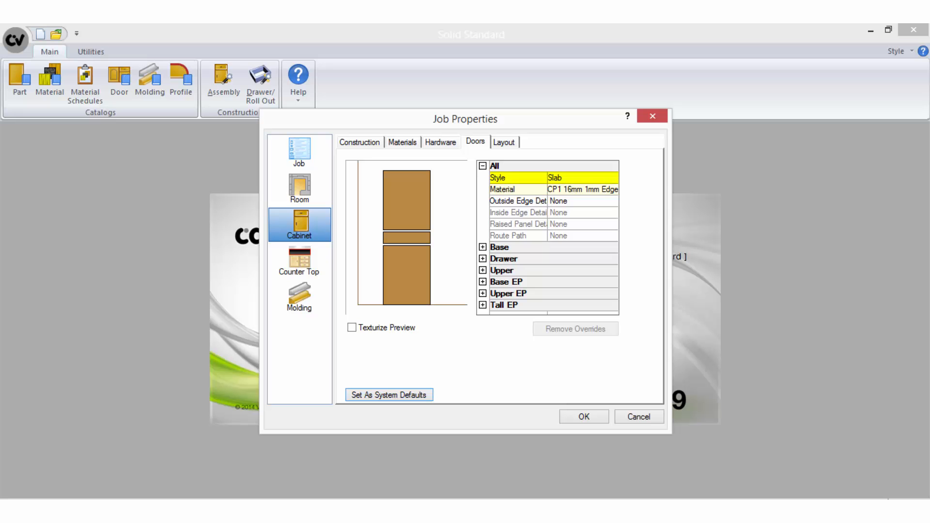
click(501, 188)
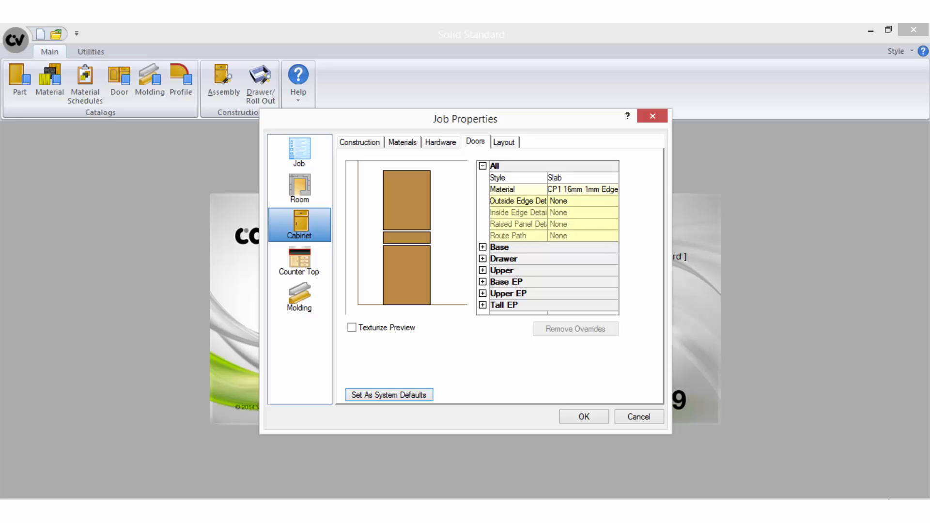
click(523, 201)
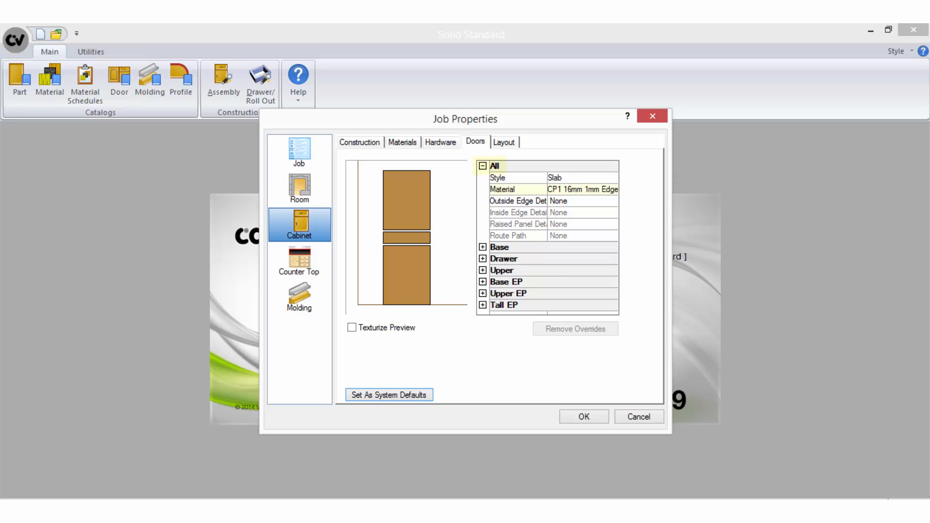
click(494, 166)
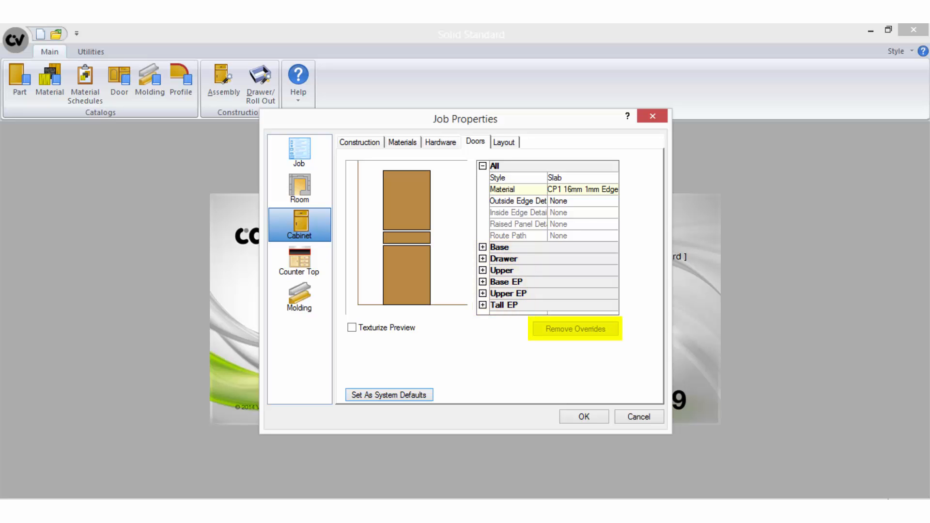
click(573, 329)
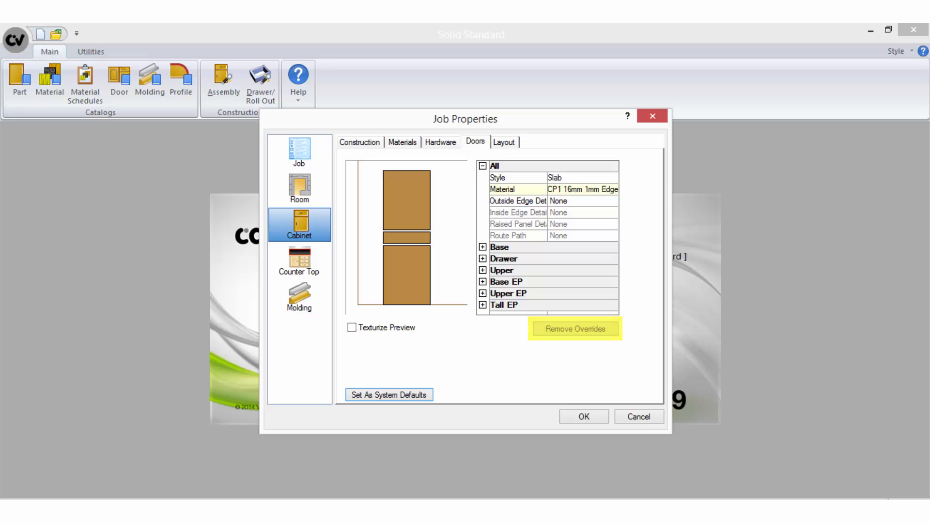
click(573, 329)
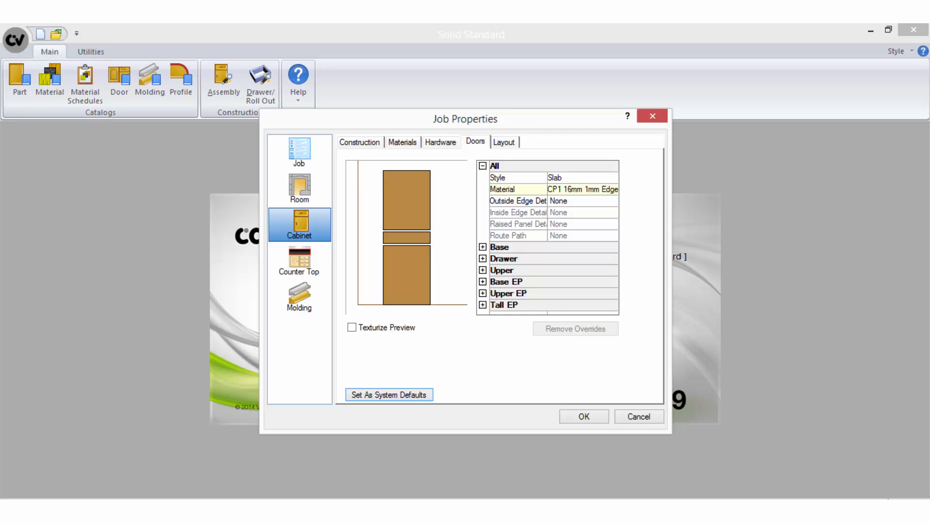
Review cabinet default sizes: base 880×560, upper 720×300, tall 2100×580, vanity 780×460.
click(504, 142)
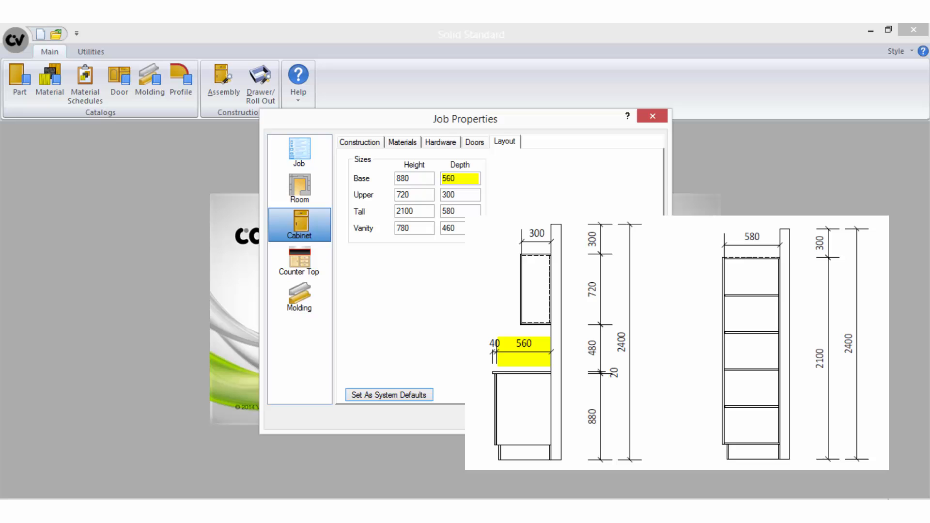
click(413, 194)
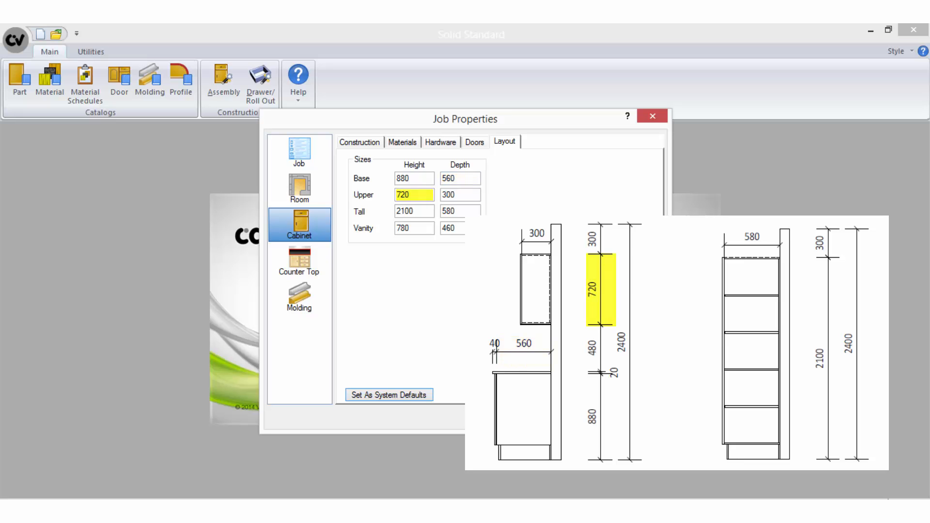
click(459, 195)
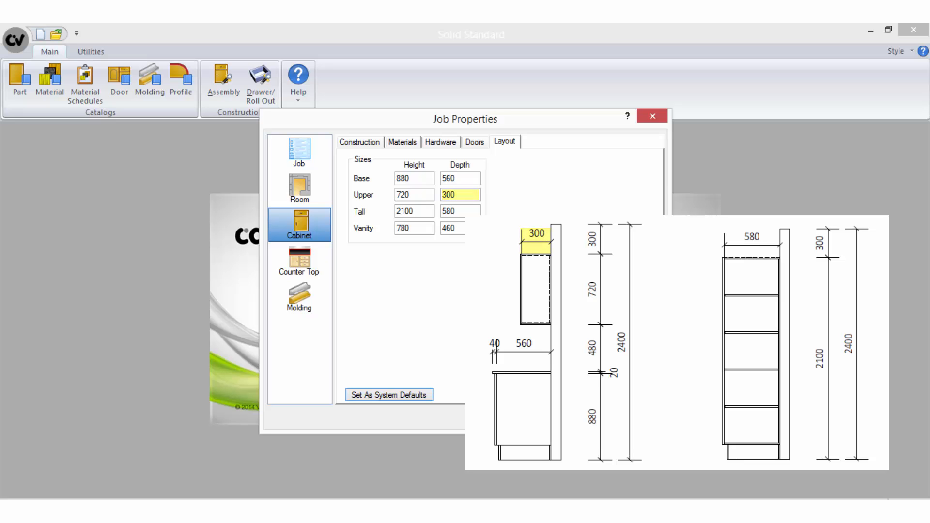
click(413, 211)
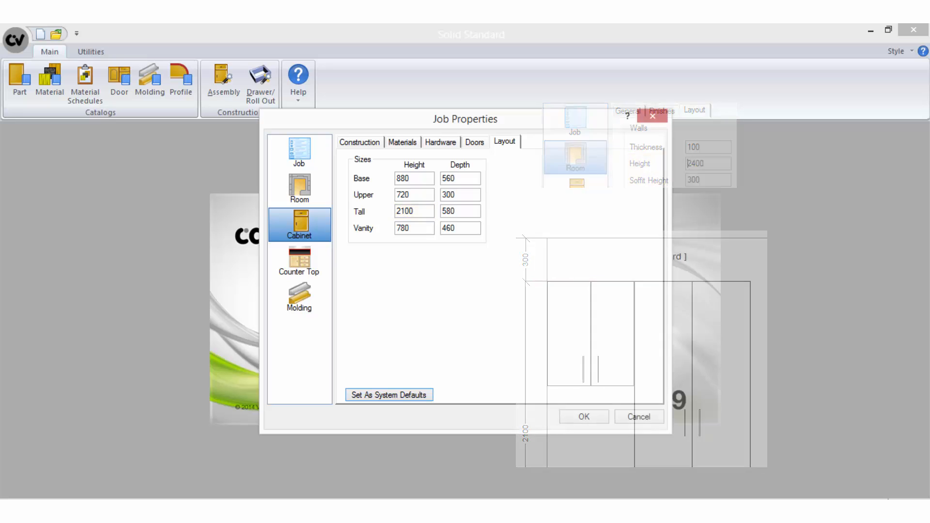
Review the counter top's 20mm Stone material schedule and its edge profiles, with none chosen.
click(300, 261)
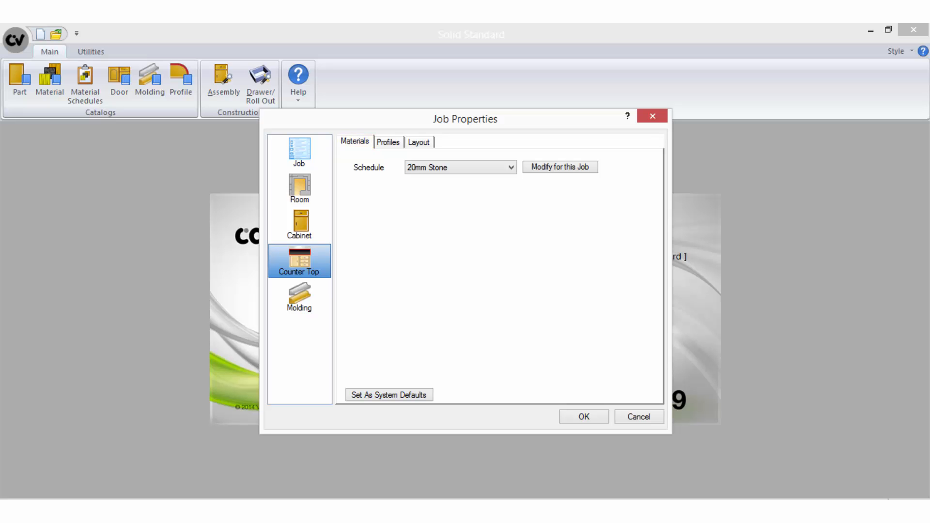
click(387, 141)
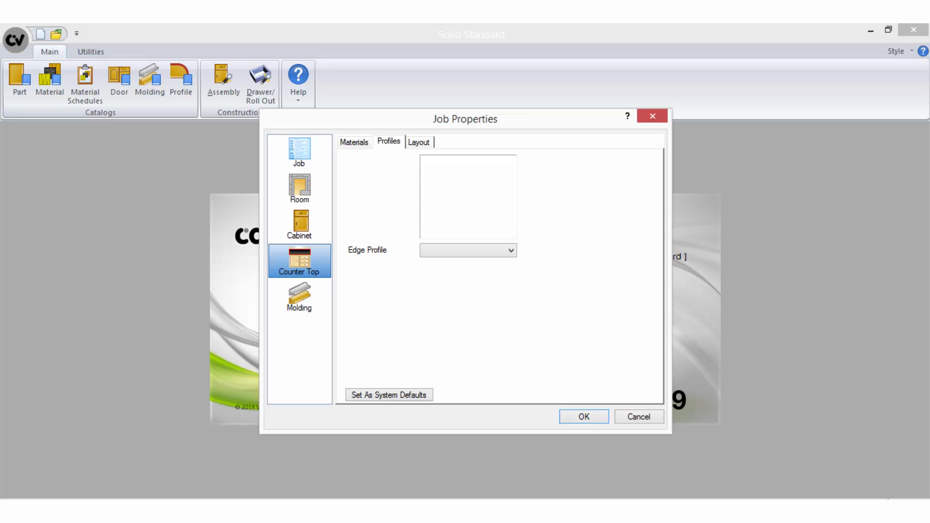
Review counter top layout: 40 face overhang, 0 end overhang, 250 minimum depth, 20 top thickness.
click(420, 141)
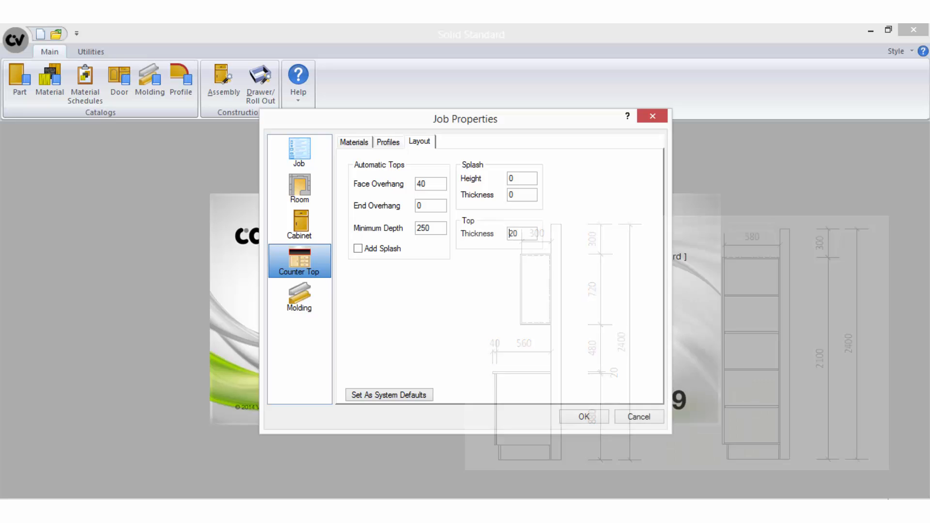
Finish checking the counter top layout values, then move to the Molding settings: Moulding schedule, Applied, Board.
click(430, 205)
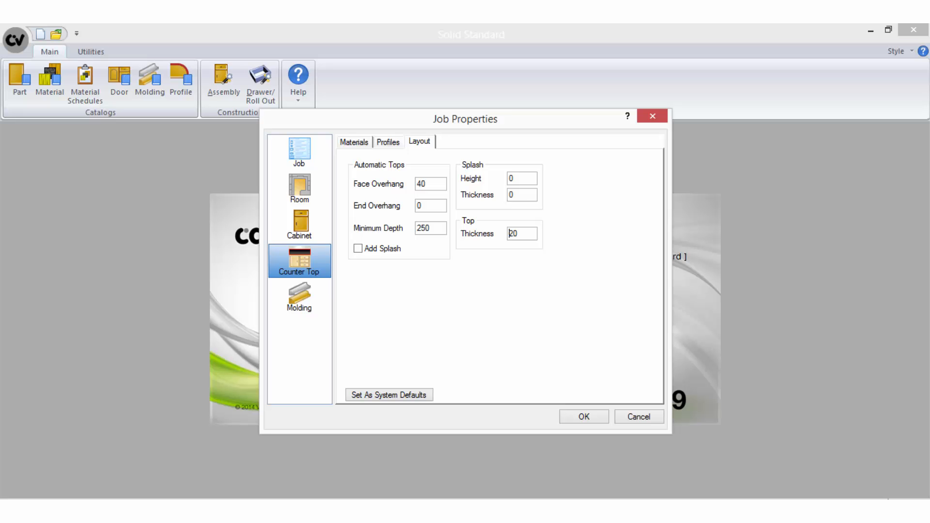
click(299, 296)
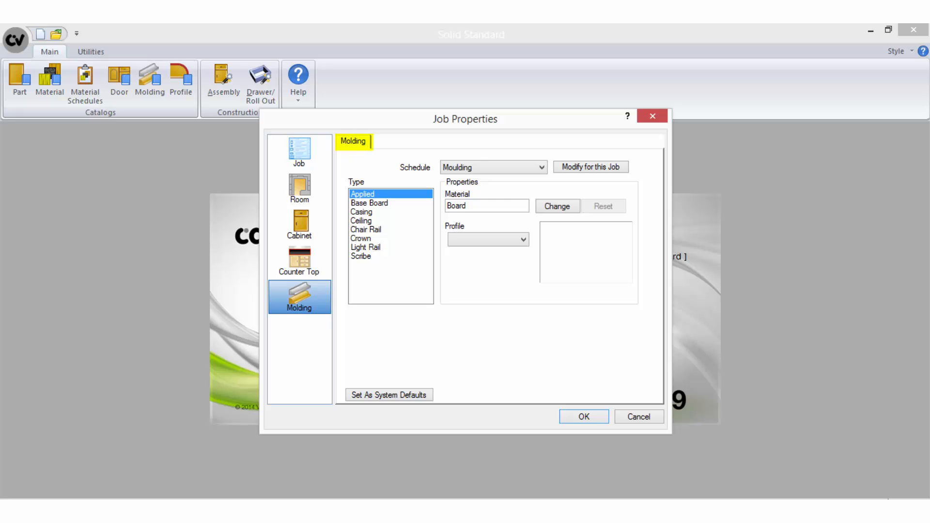